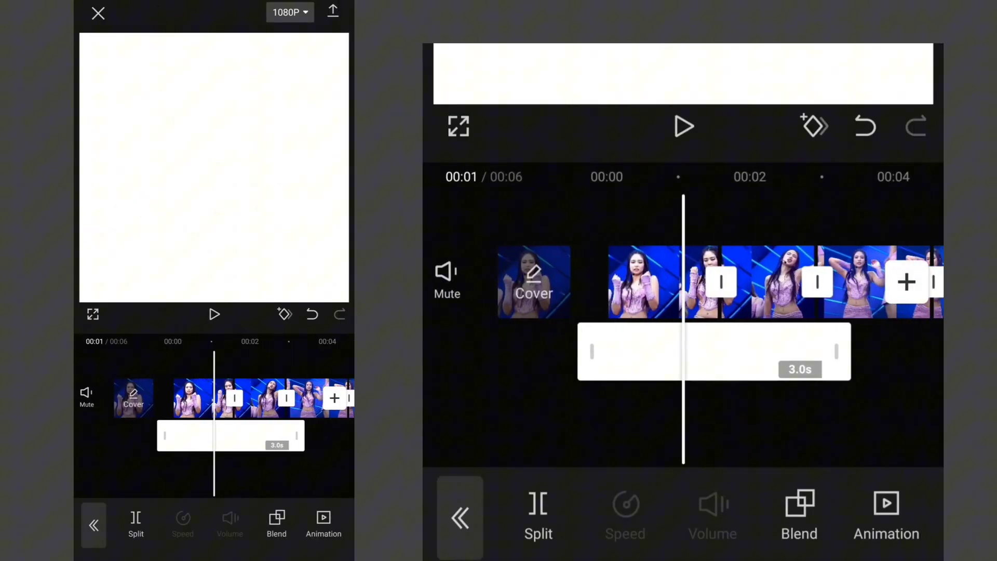
Drag the 3-second white overlay left so it begins with the dance video
drag(840, 352, 697, 352)
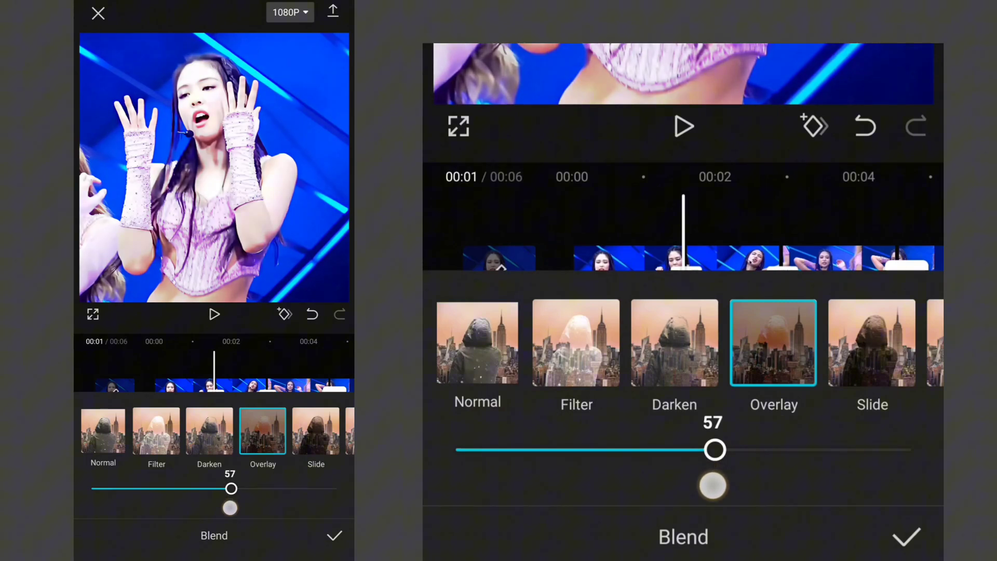
Set the white overlay's opacity to 57 and trim it to 1.6 seconds
drag(714, 450, 686, 449)
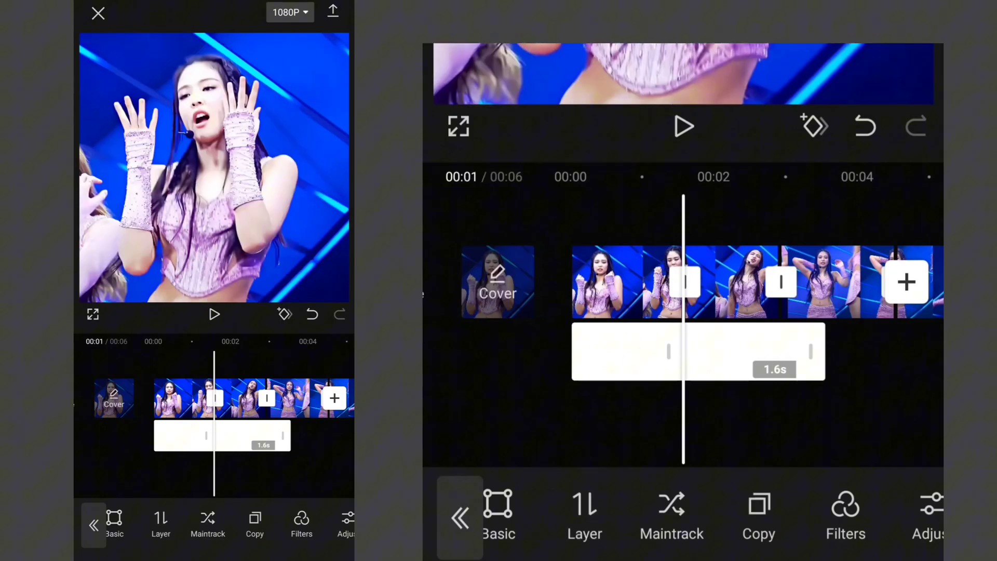
drag(821, 352, 798, 391)
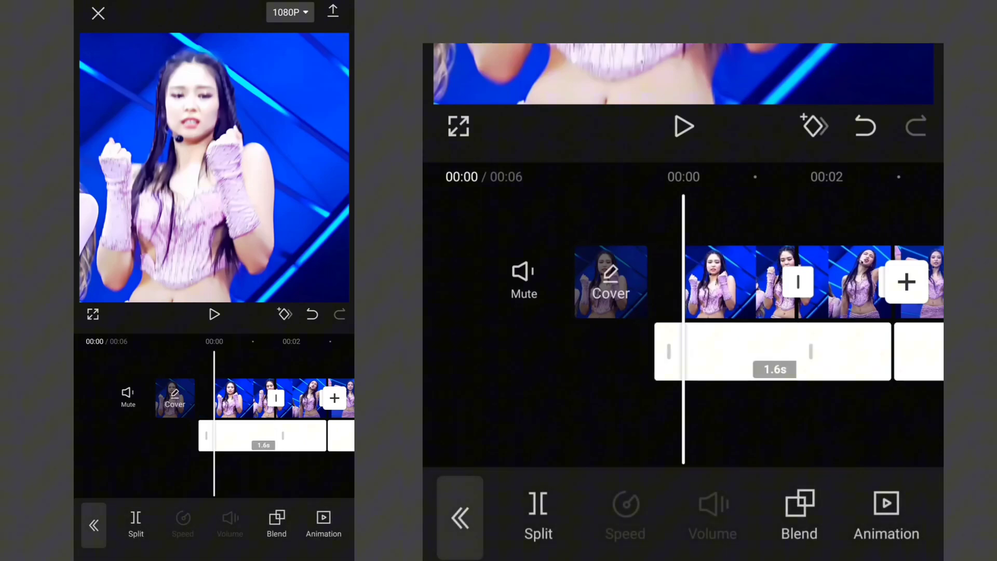
Give the first and next white overlays a Fade Out exit animation
click(323, 524)
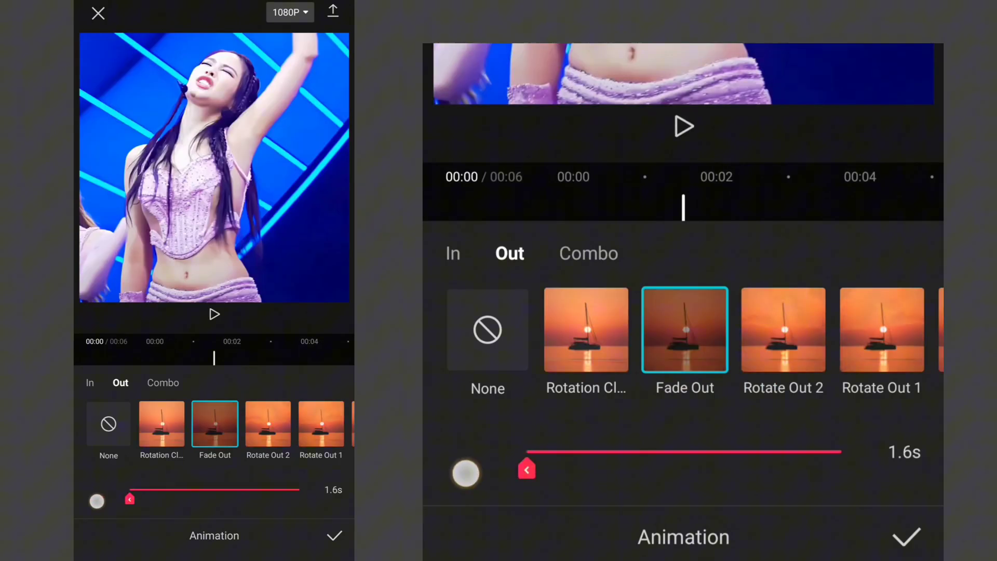
click(334, 535)
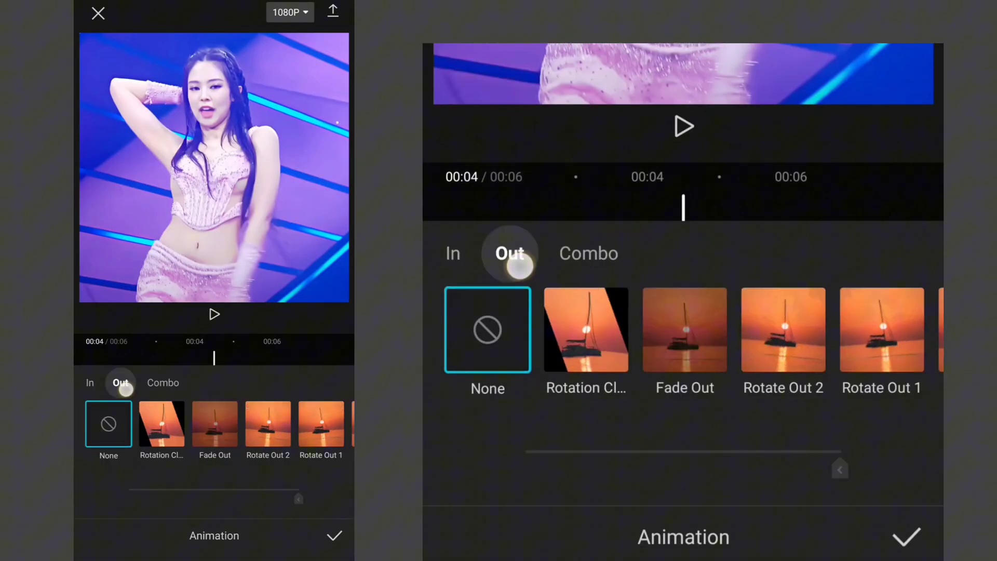
click(685, 330)
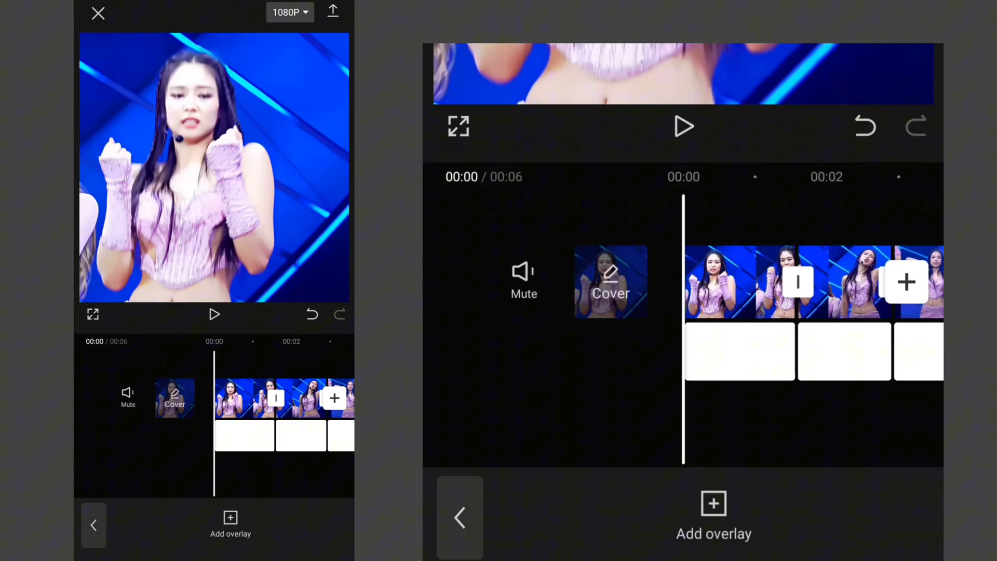
Apply an Opening & closing blur video effect at the dance clip's start
click(214, 314)
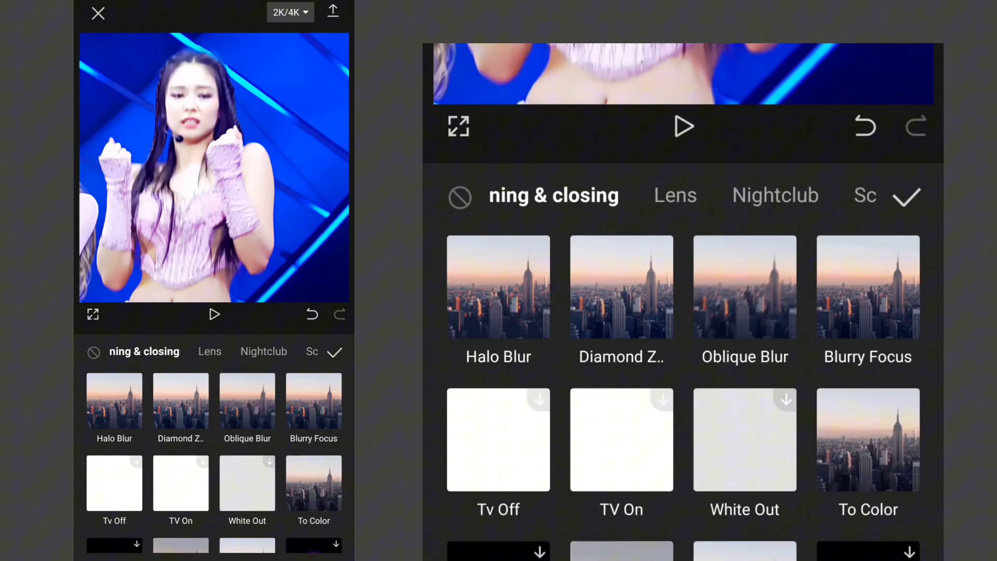
click(246, 401)
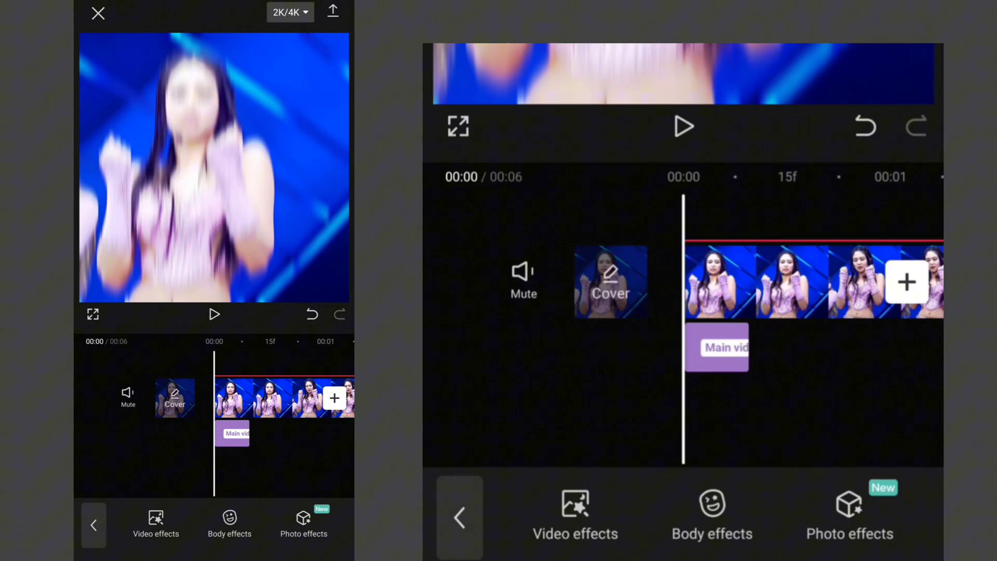
Keyframe the blur strength, lowering the Blur slider at successive points
click(237, 433)
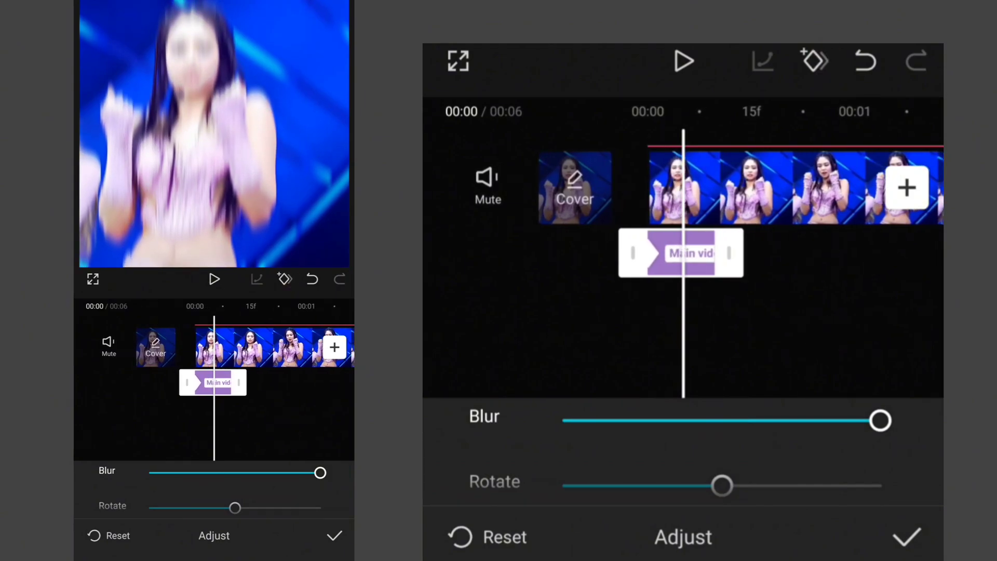
drag(879, 420, 672, 420)
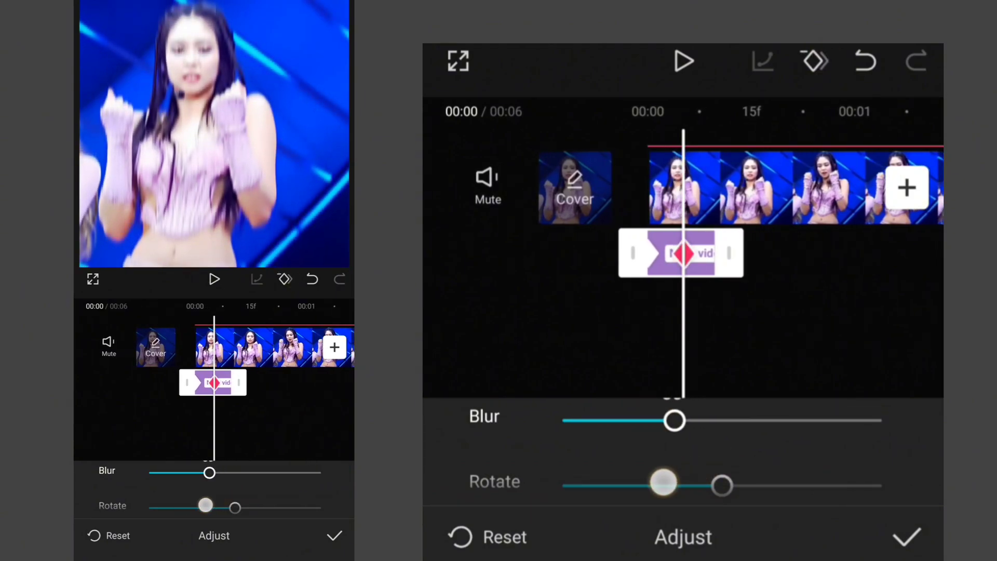
drag(674, 420, 658, 420)
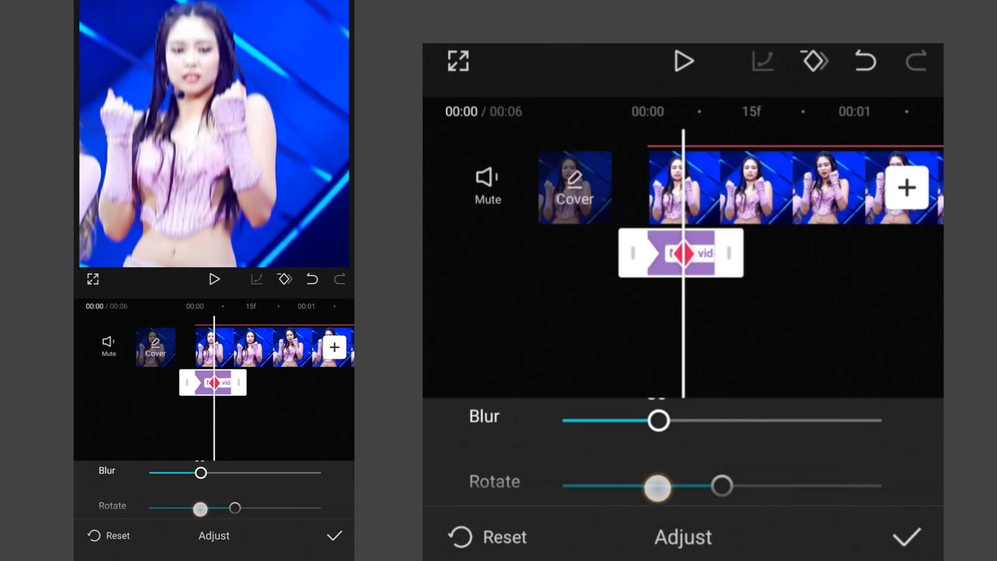
drag(657, 485, 720, 485)
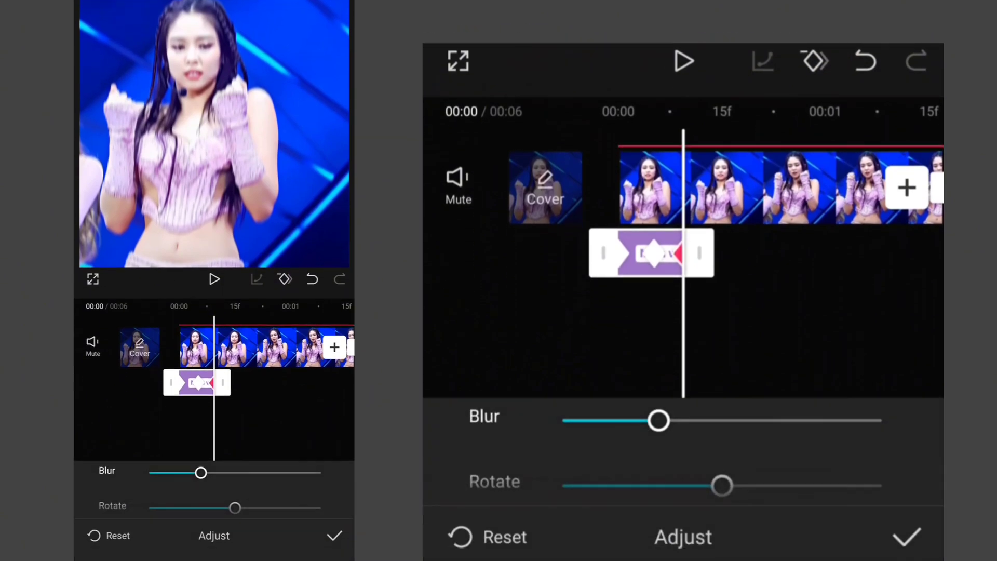
drag(658, 419, 563, 420)
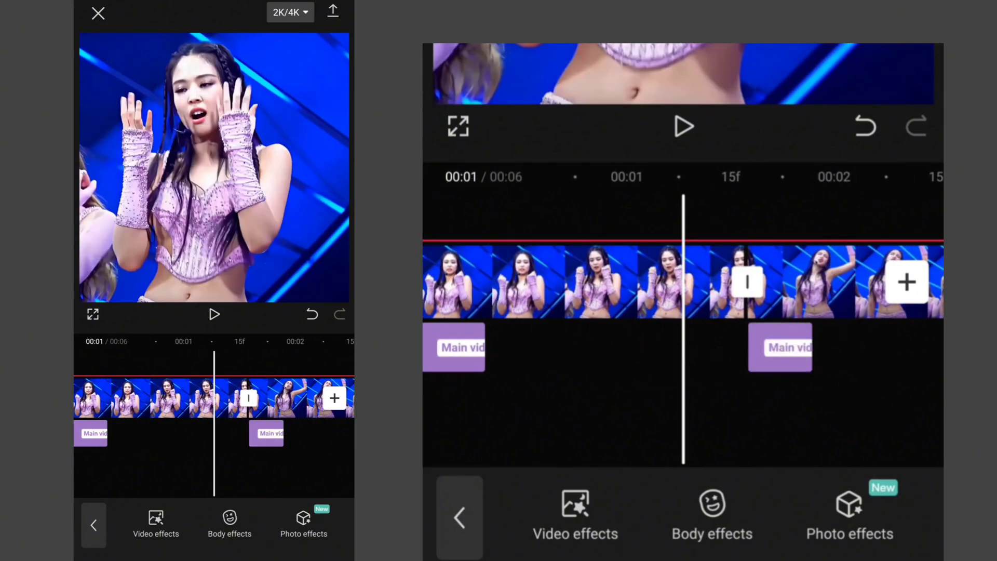
Apply the blur effect to the other clips, confirm, and start the export
click(266, 434)
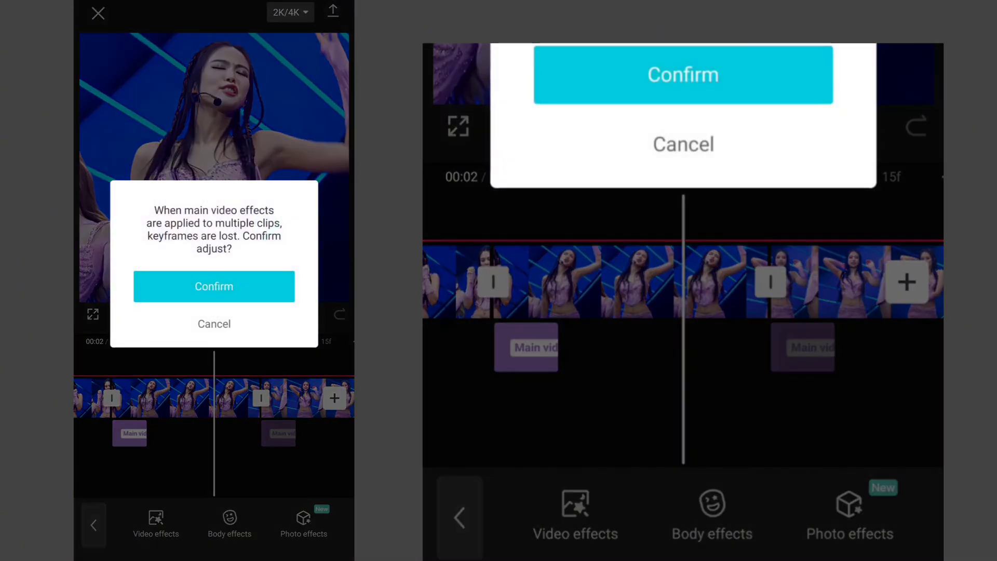
click(214, 286)
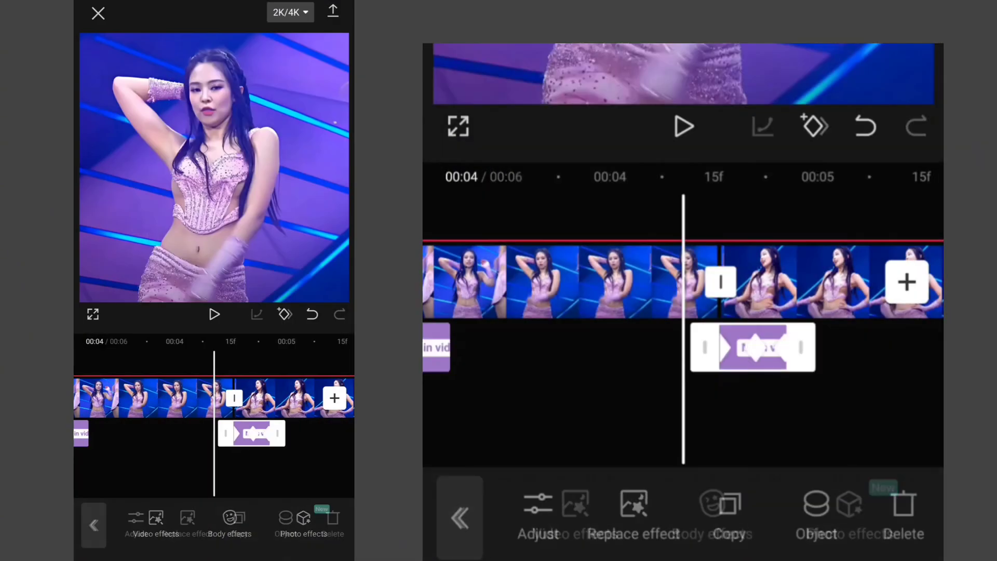
click(333, 12)
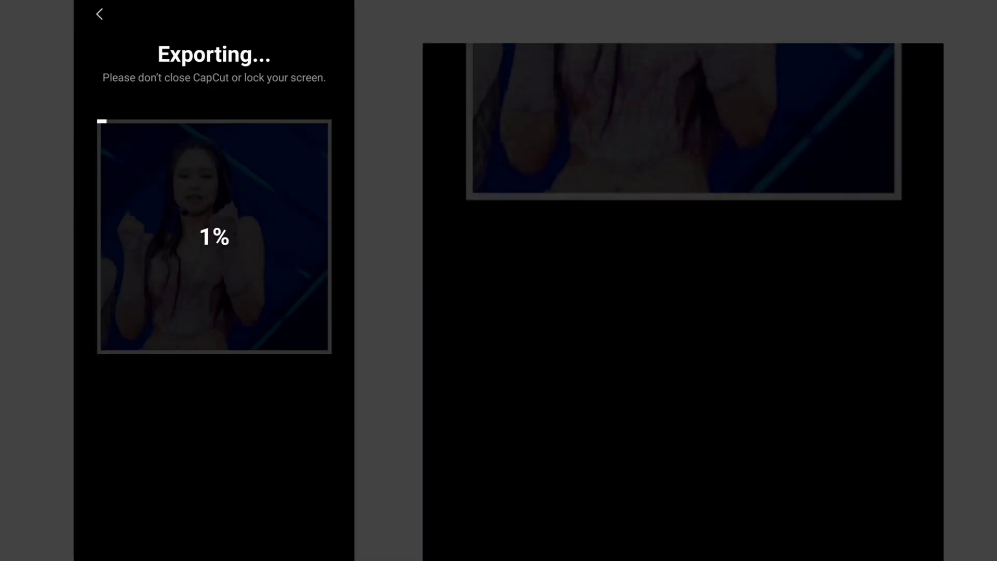